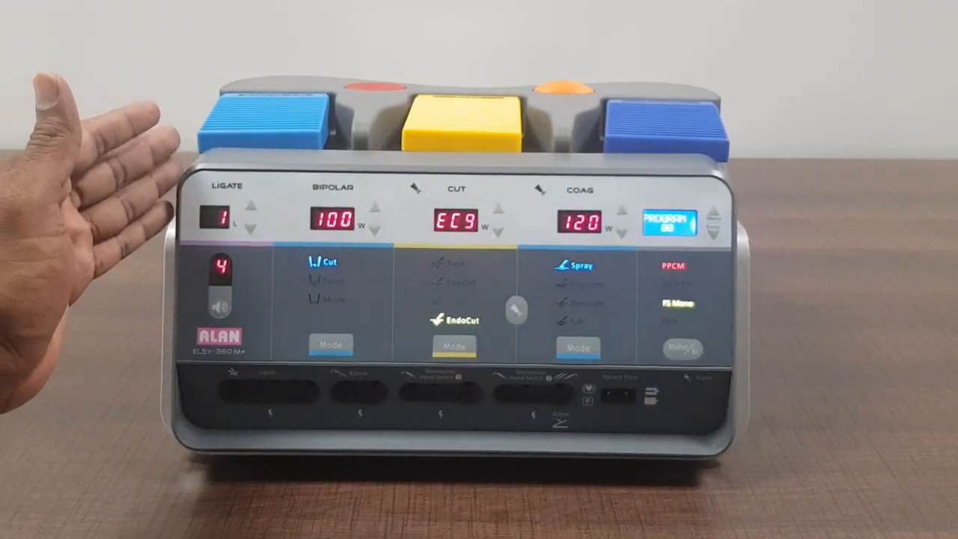
mouse_move(112, 389)
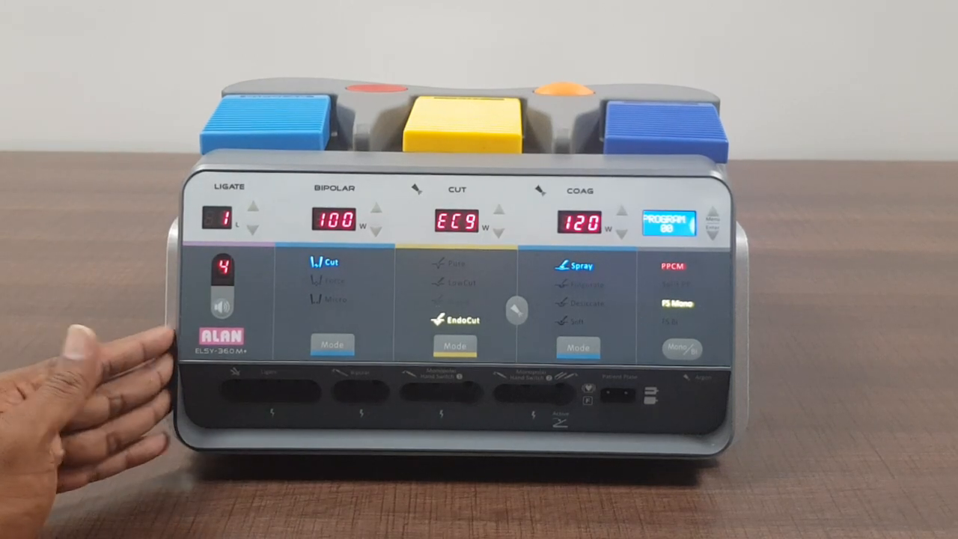